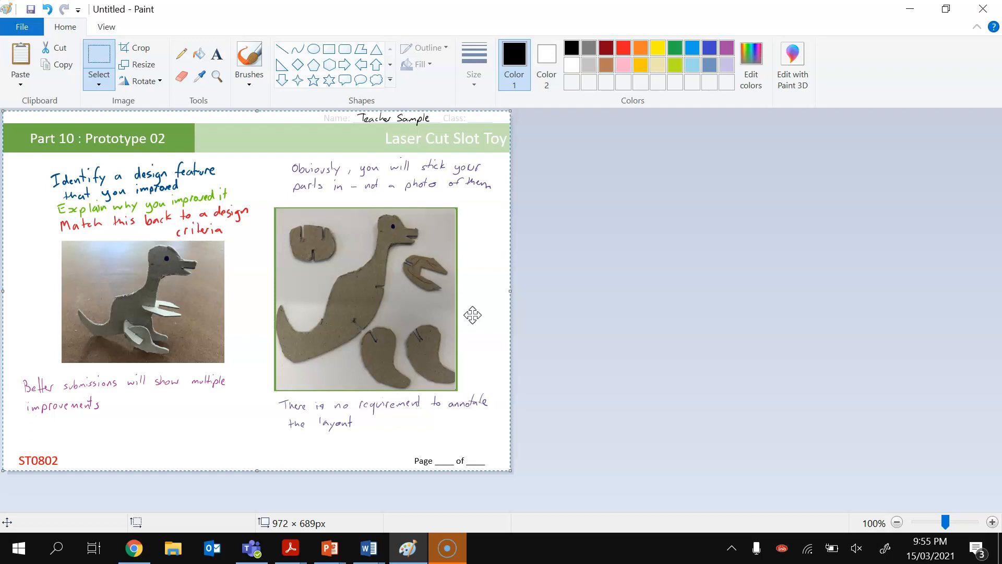
{"action": "mouse_move", "coordinate": [135, 96]}
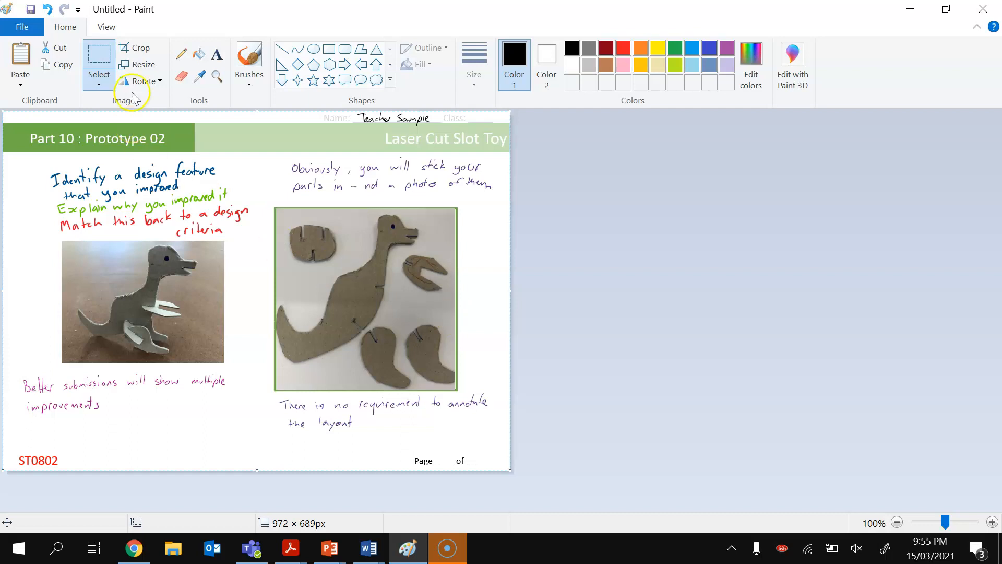
{"action": "mouse_move", "coordinate": [109, 60]}
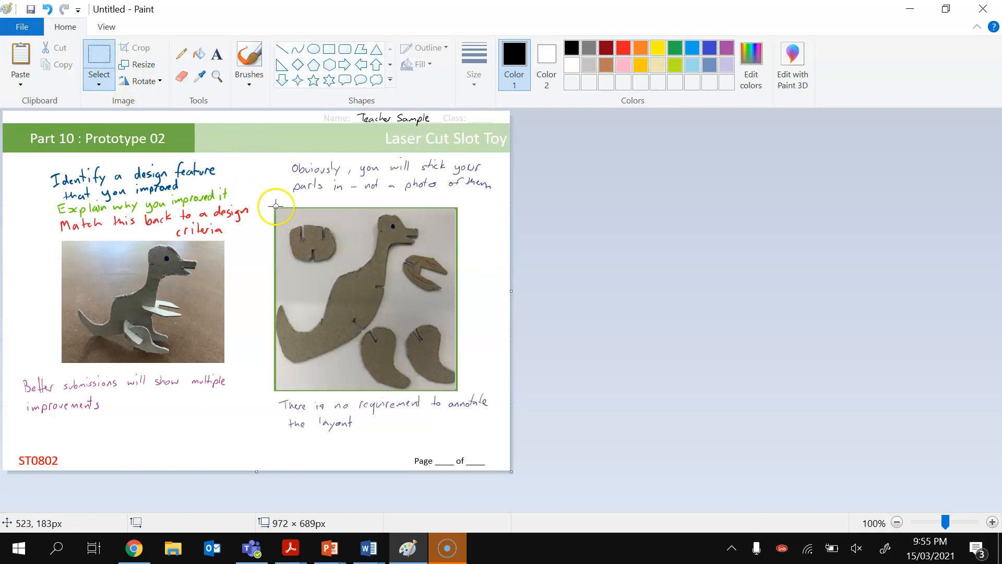
Step: Select the region around the slot toy photo in Paint and crop to it
{"action": "left_click_drag", "start_coordinate": [275, 205], "coordinate": [433, 386]}
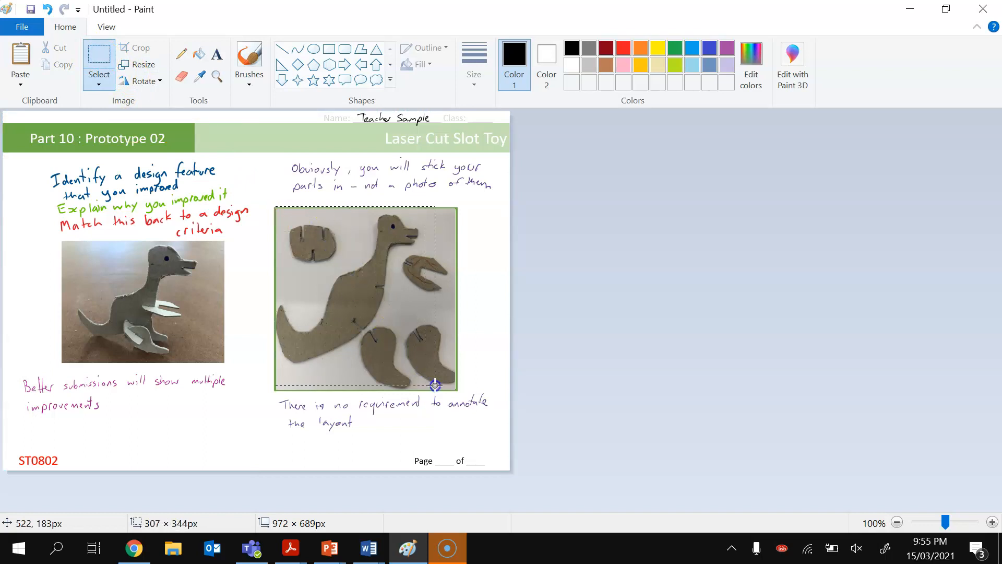
{"action": "left_click_drag", "start_coordinate": [435, 386], "coordinate": [459, 391]}
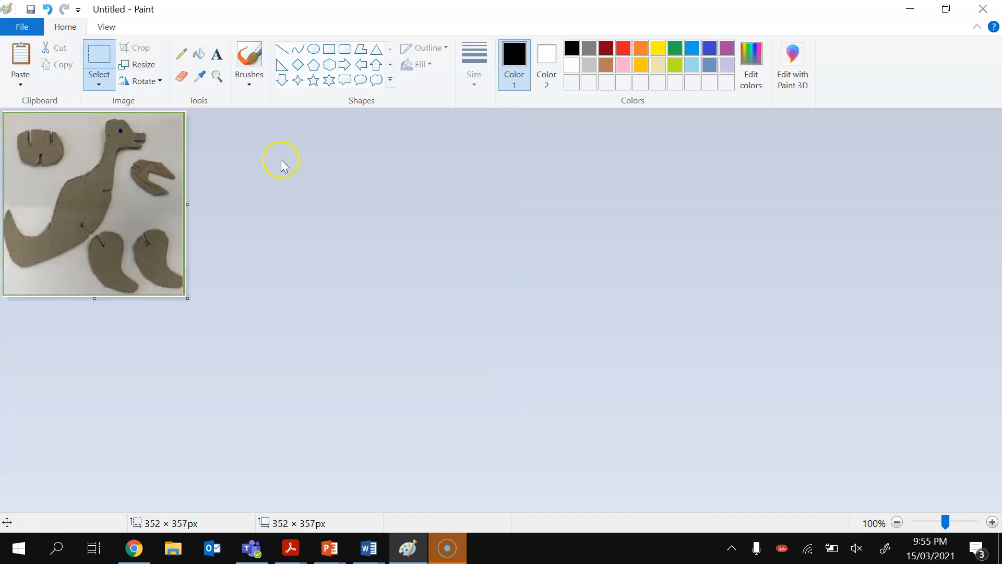
Step: Save the cropped image as SlotToy.png on the Desktop
{"action": "left_click", "coordinate": [21, 26]}
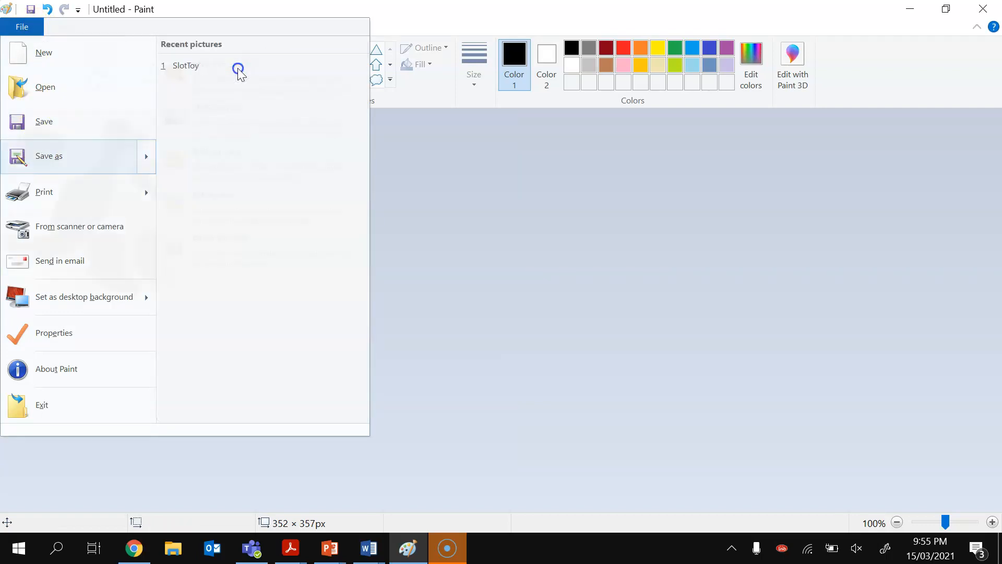
{"action": "left_click", "coordinate": [48, 156]}
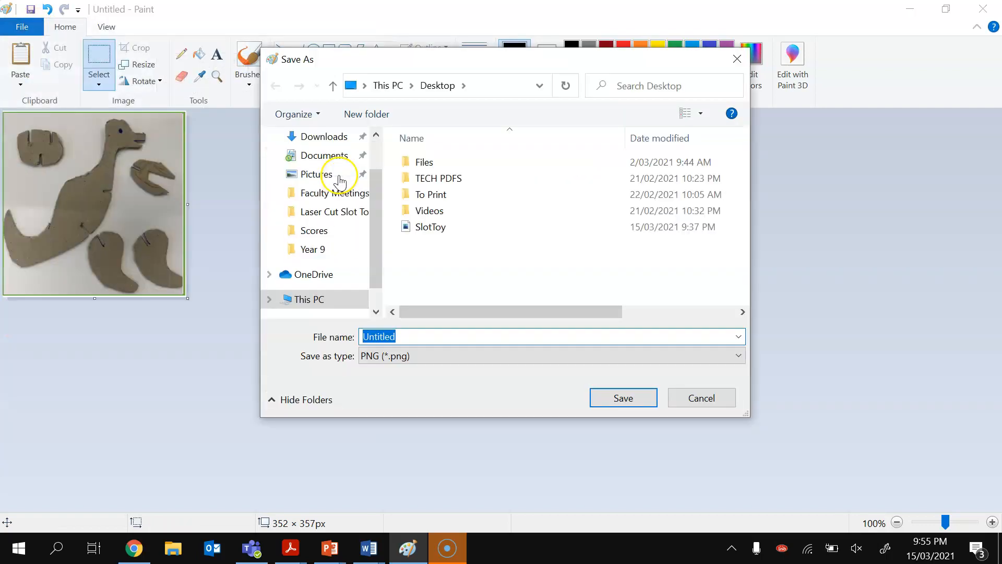
{"action": "left_click", "coordinate": [430, 227]}
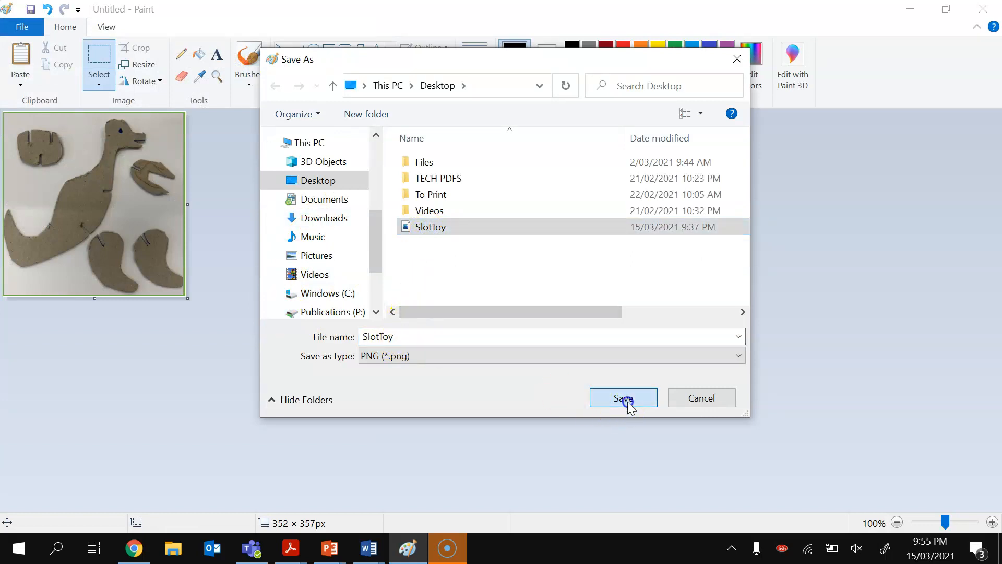
{"action": "left_click", "coordinate": [623, 398]}
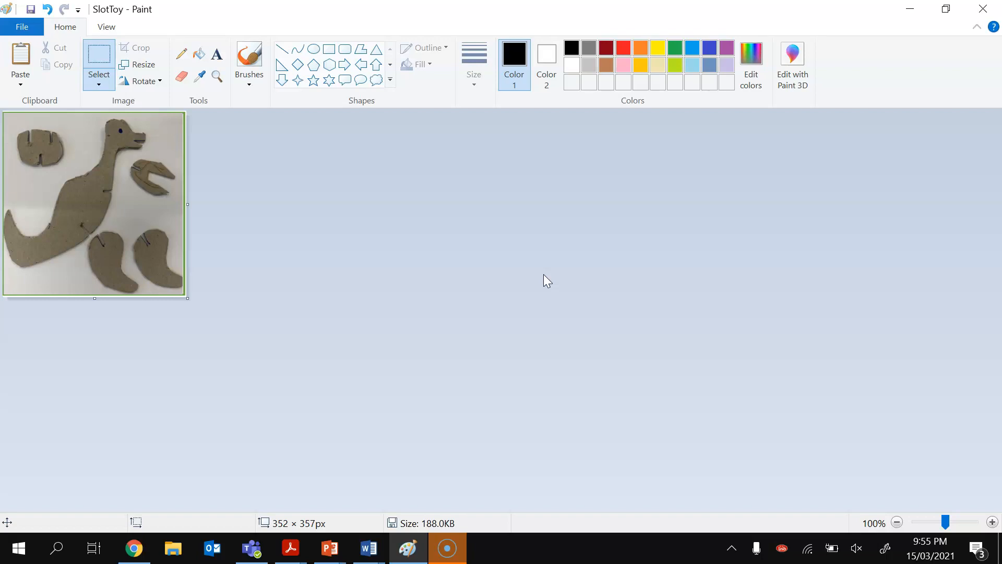
Step: Create a new Onshape document named 'Slot Toy V1'
{"action": "left_click", "coordinate": [134, 547]}
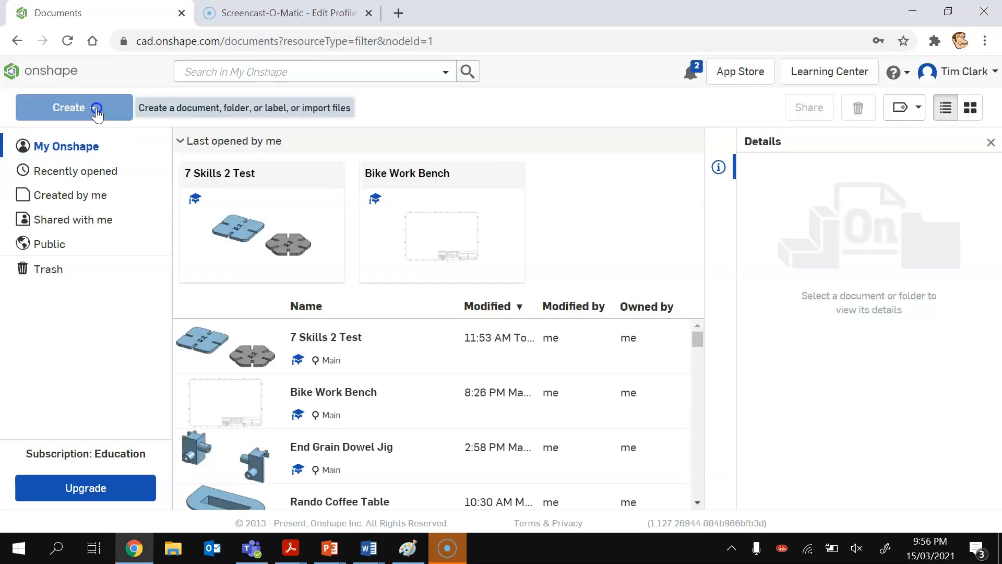
{"action": "left_click", "coordinate": [73, 107]}
{"action": "type", "text": "Slot Toy"}
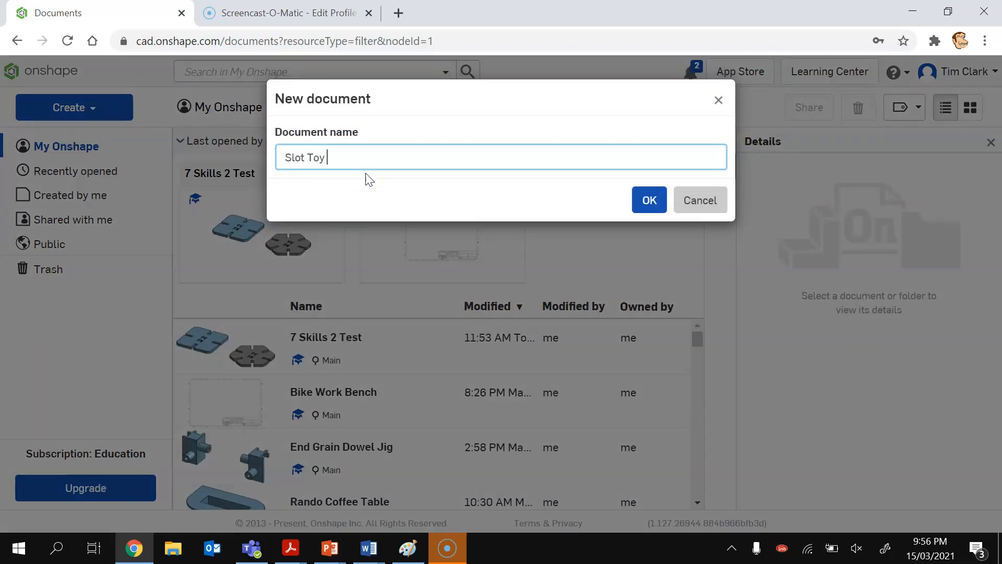
{"action": "type", "text": "V1"}
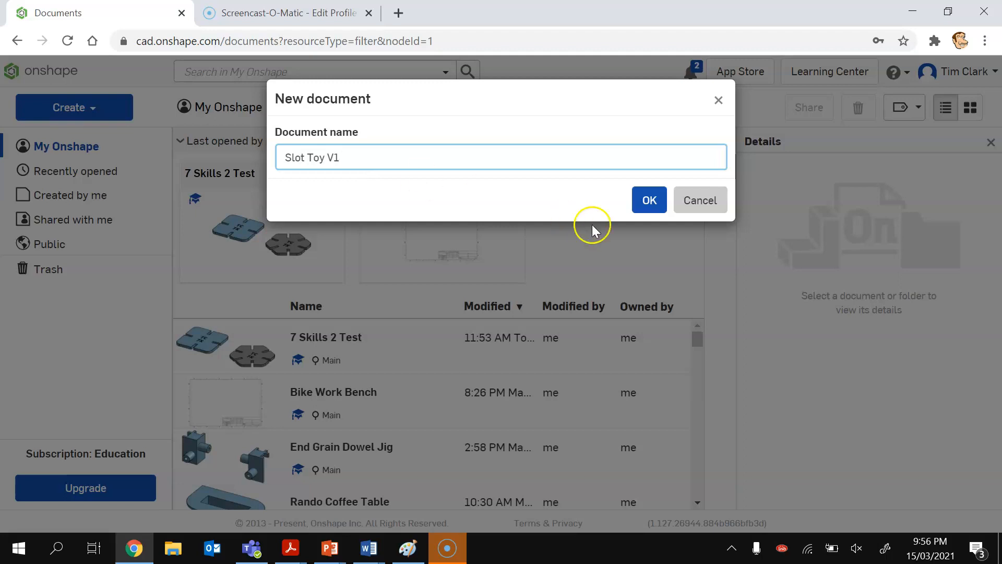
{"action": "left_click", "coordinate": [650, 200]}
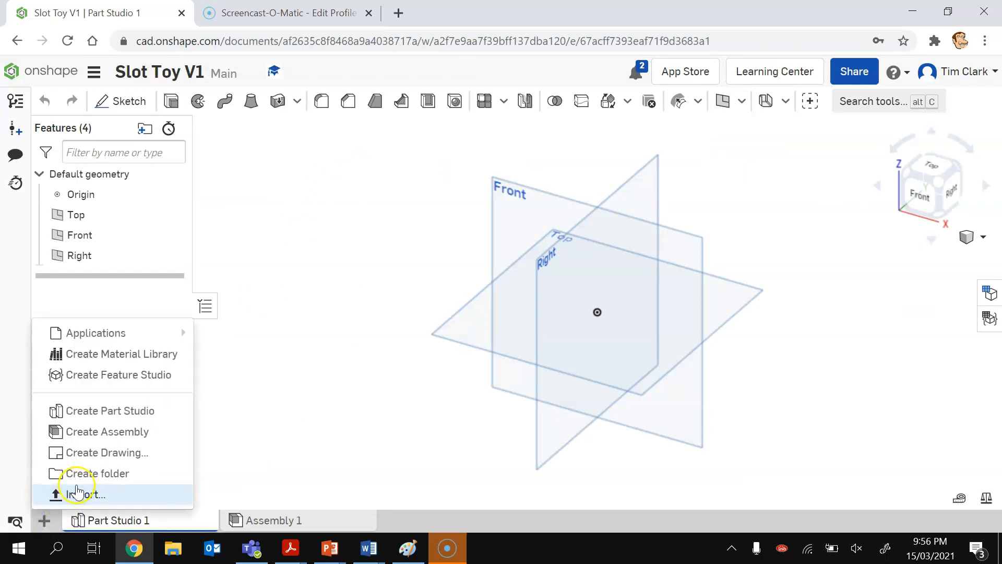
Step: Import SlotToy.png from the Desktop, check its image tab, and return to Part Studio 1
{"action": "left_click", "coordinate": [83, 494]}
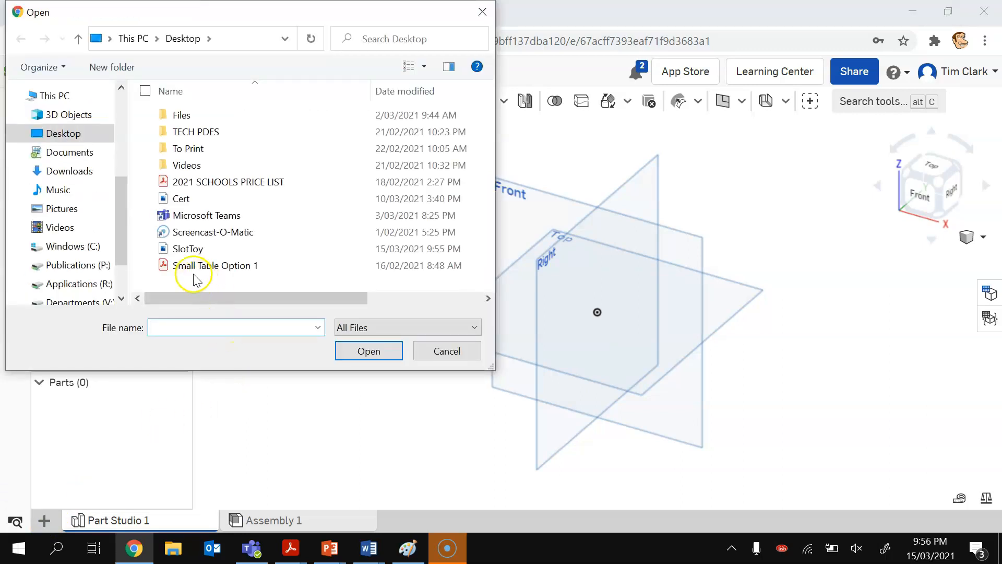
{"action": "left_click", "coordinate": [187, 248]}
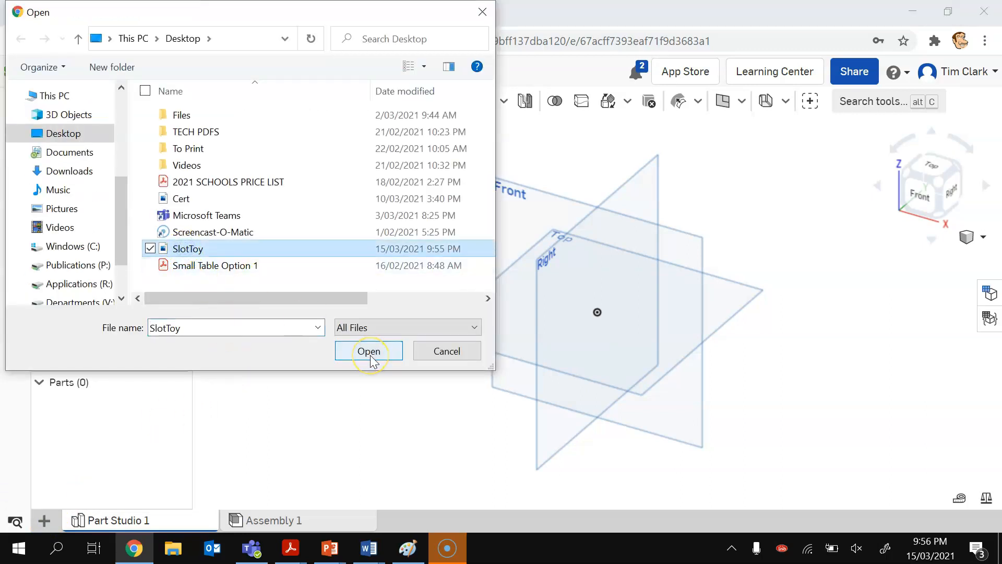
{"action": "left_click", "coordinate": [369, 350]}
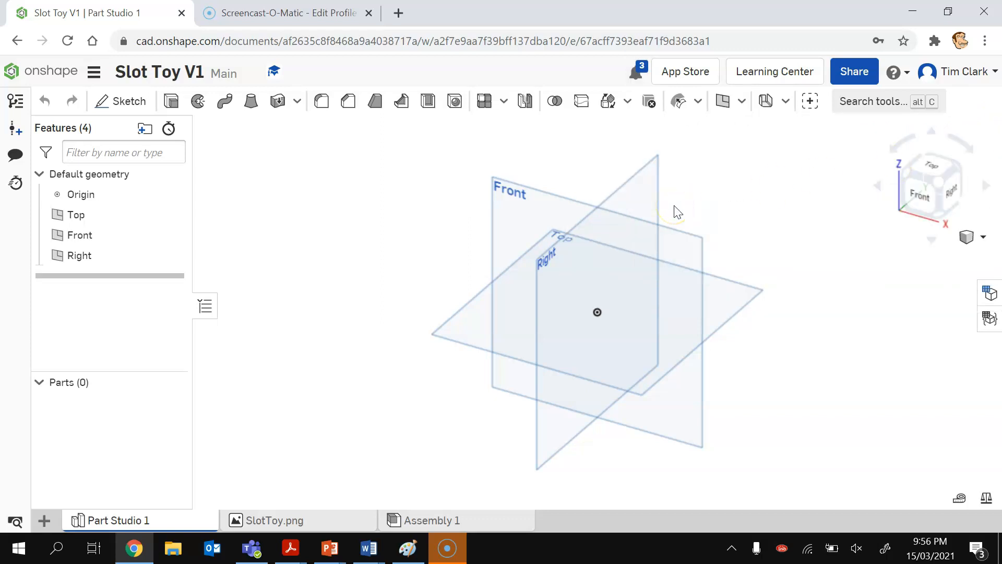
{"action": "left_click", "coordinate": [274, 520]}
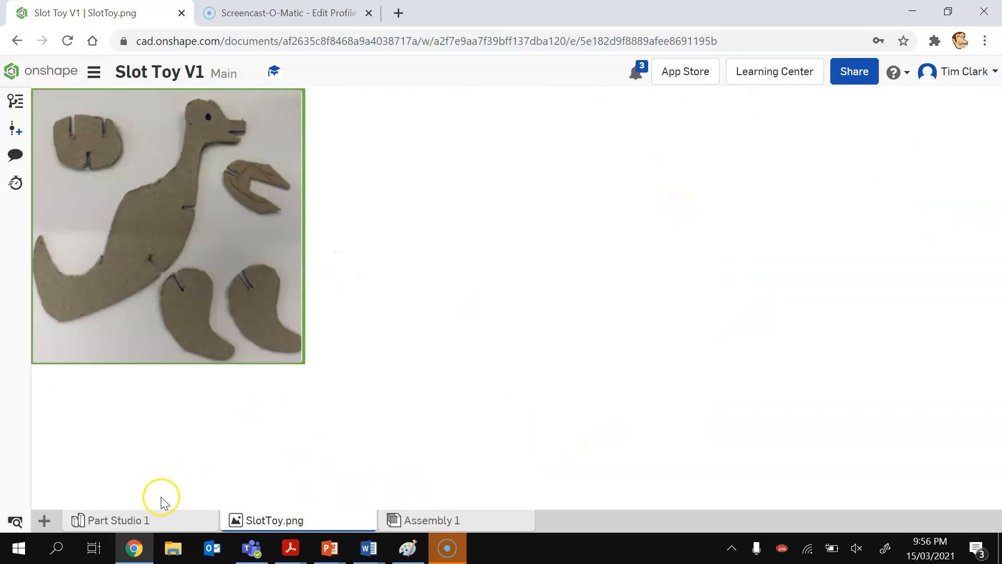
{"action": "left_click", "coordinate": [119, 520]}
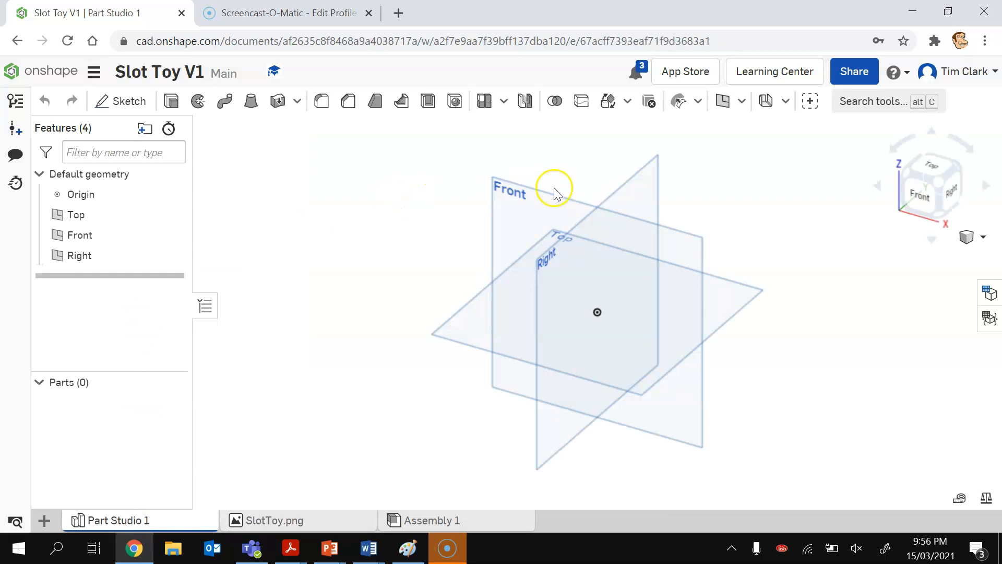
{"action": "mouse_move", "coordinate": [742, 101]}
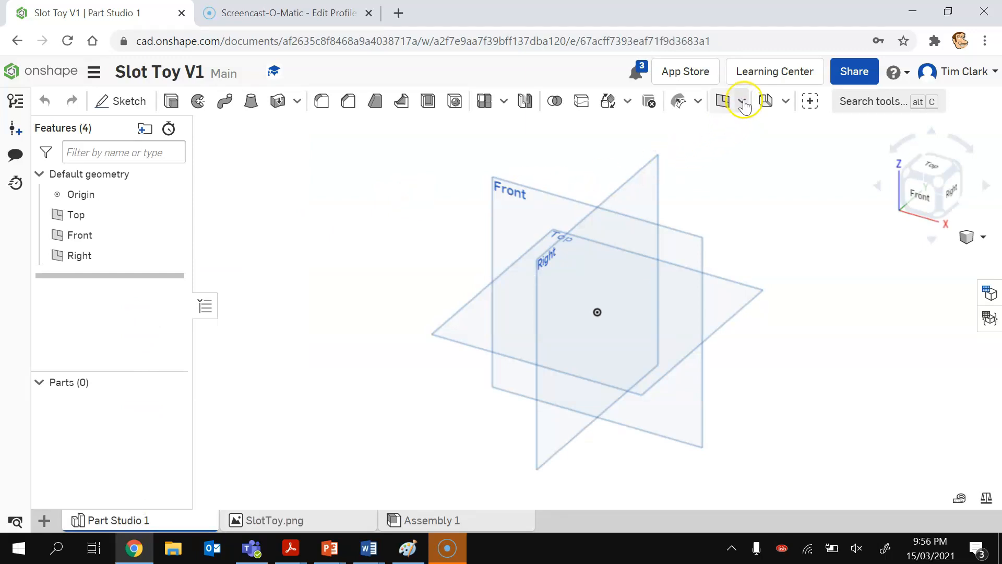
Step: Begin a variable named 'Material', then set workspace default length units to millimetres
{"action": "left_click", "coordinate": [743, 101]}
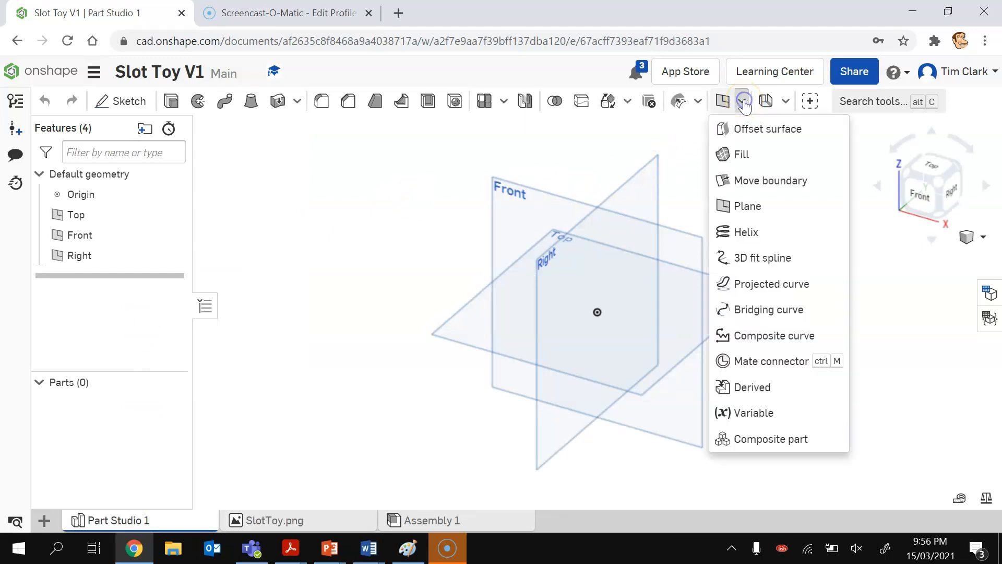
{"action": "left_click", "coordinate": [754, 413]}
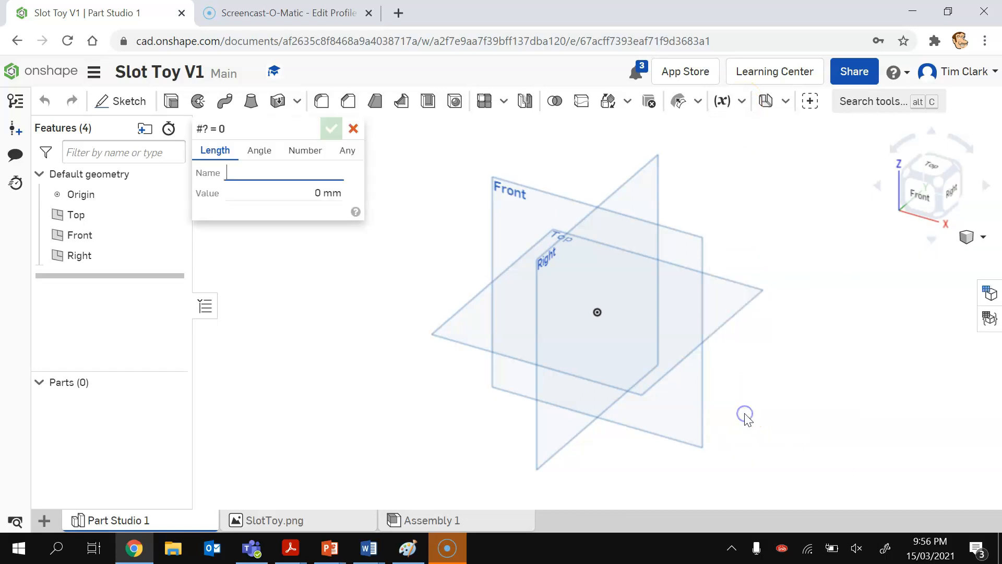
{"action": "type", "text": "Mat"}
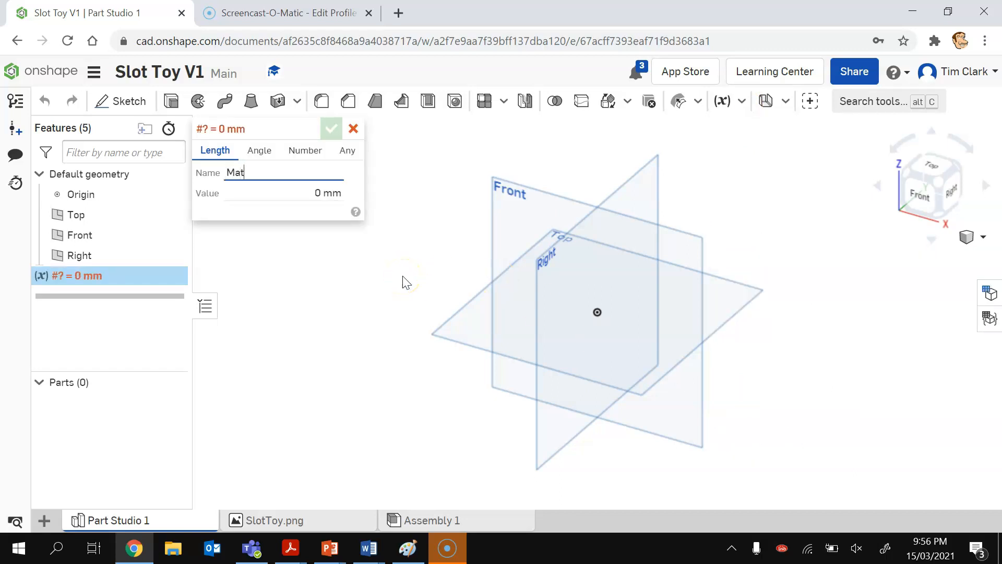
{"action": "type", "text": "eria"}
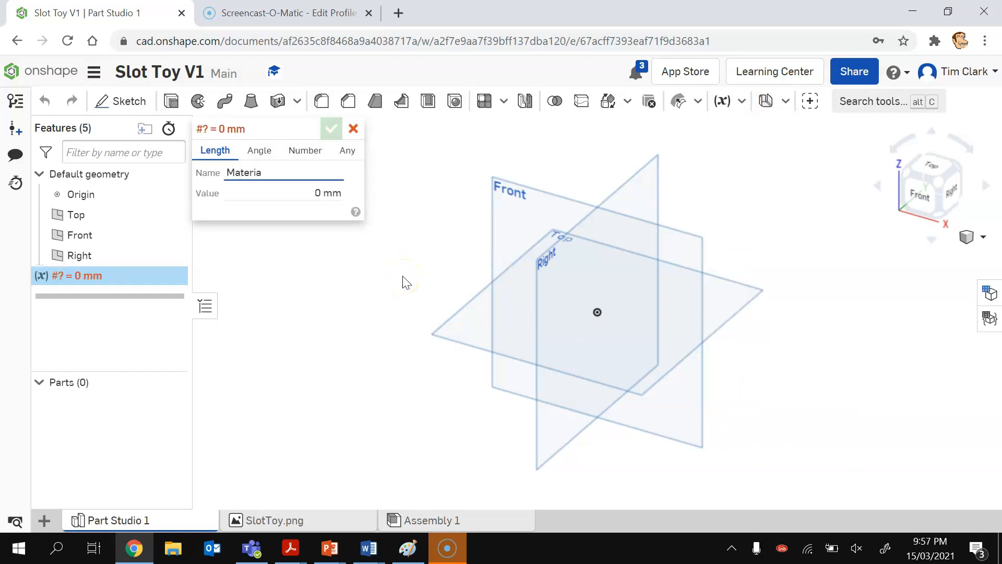
{"action": "type", "text": "l"}
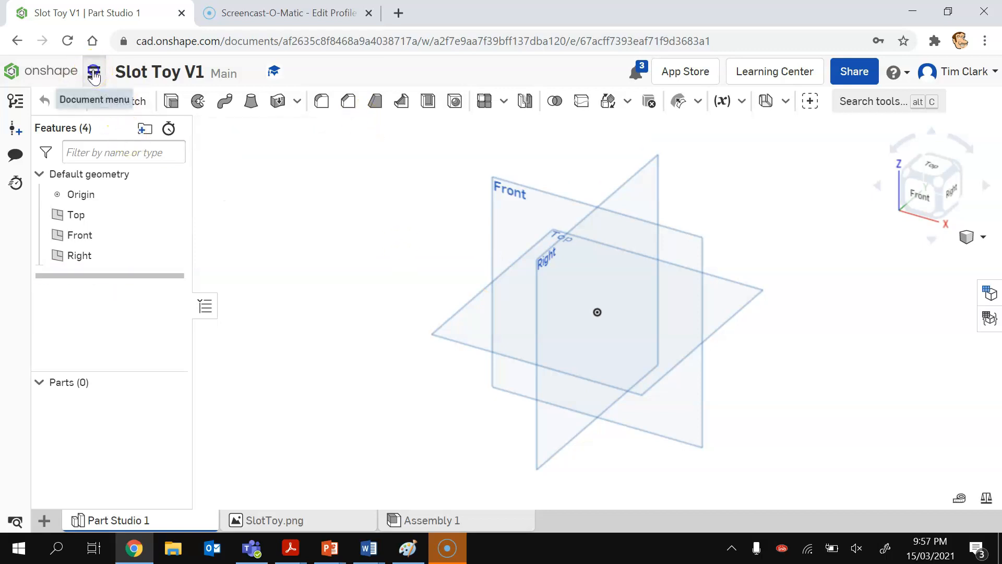
{"action": "left_click", "coordinate": [93, 72]}
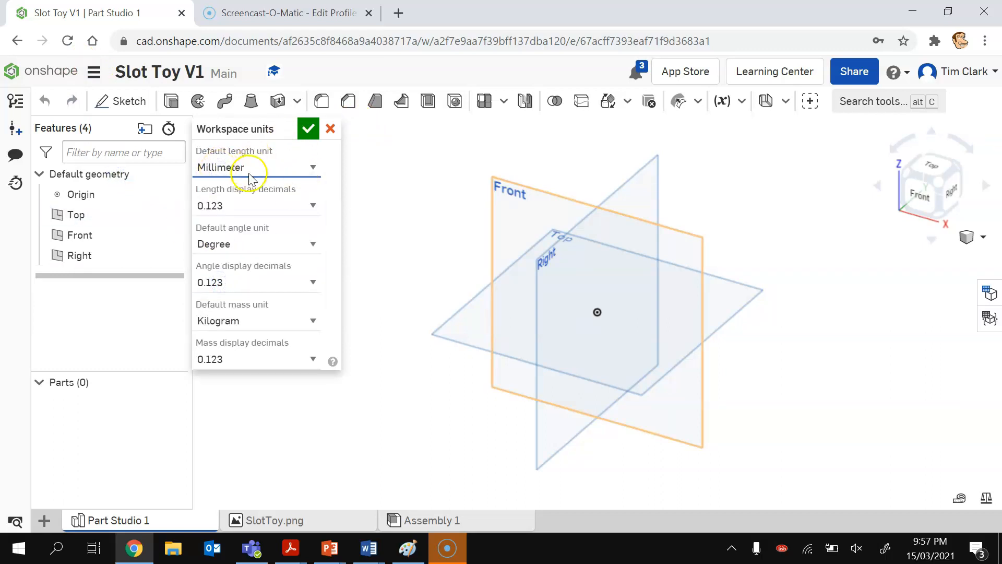
{"action": "left_click", "coordinate": [308, 128]}
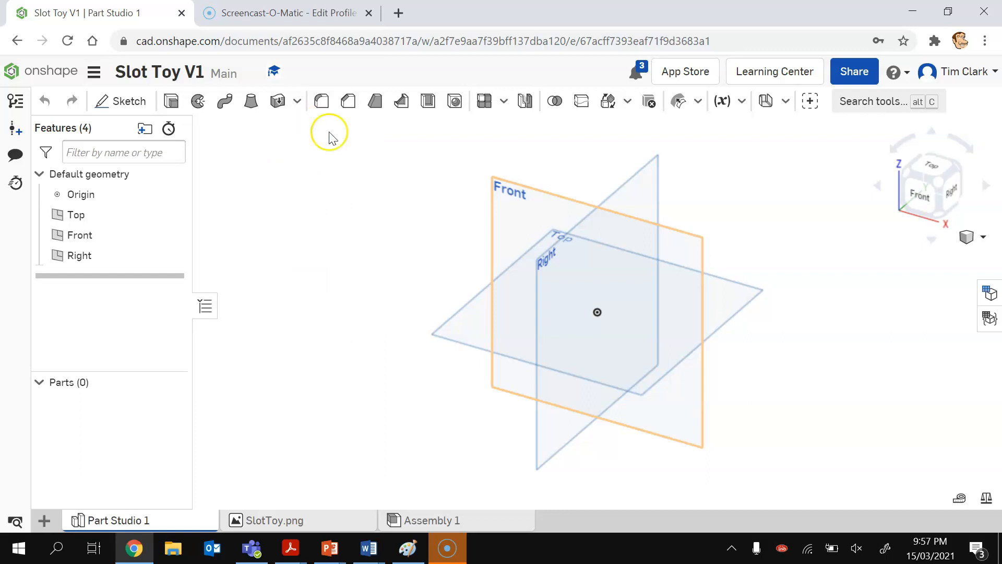
{"action": "mouse_move", "coordinate": [723, 101]}
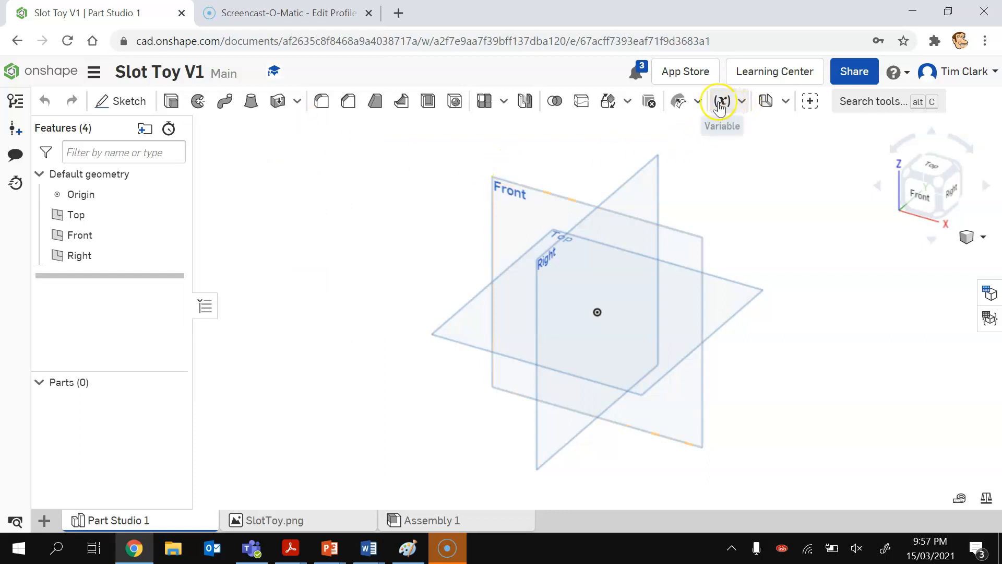
Step: Name the variable MaterialThickness, set its value to 2.8 mm, and accept
{"action": "left_click", "coordinate": [722, 100]}
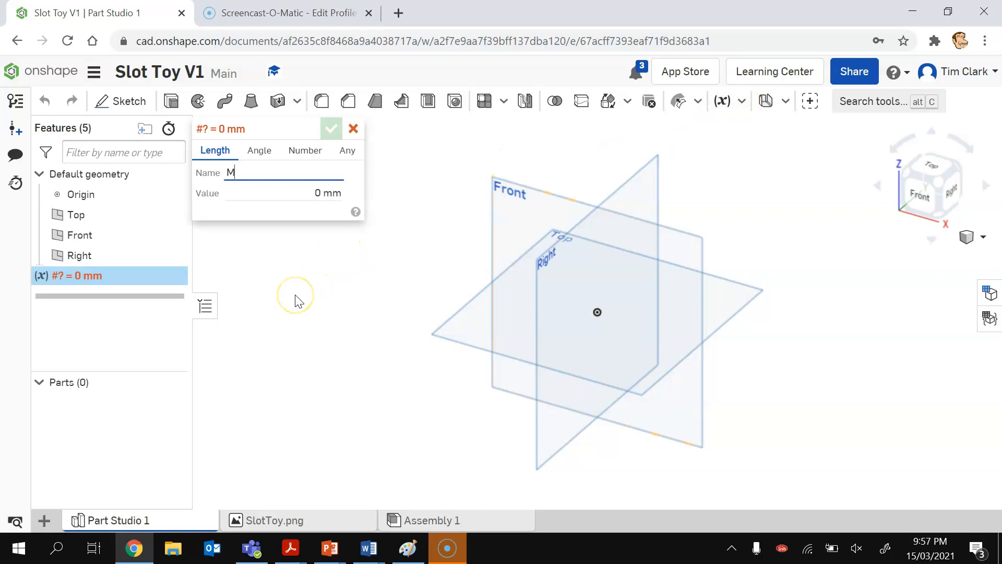
{"action": "type", "text": "aterialThickness"}
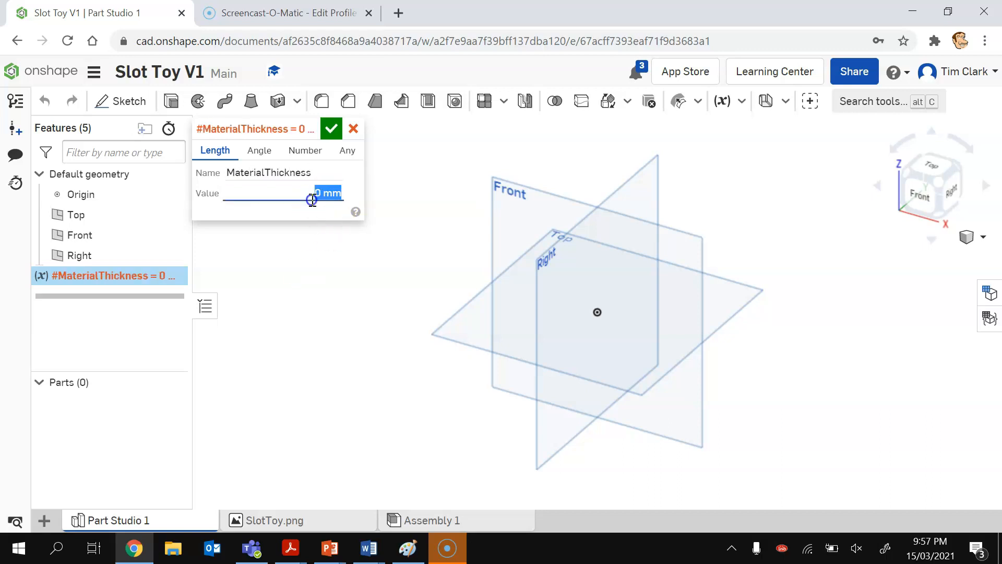
{"action": "type", "text": "2.8"}
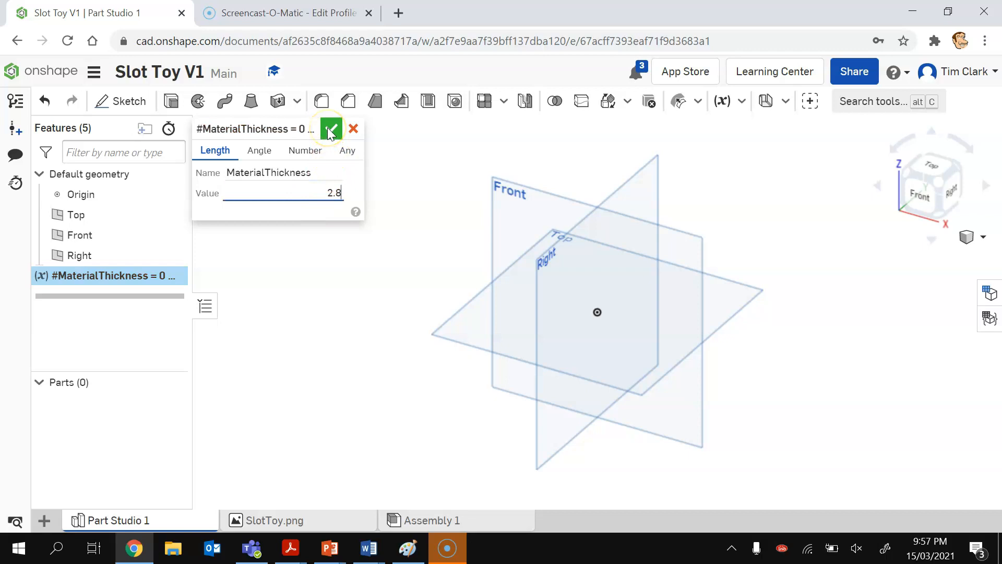
{"action": "left_click", "coordinate": [330, 128]}
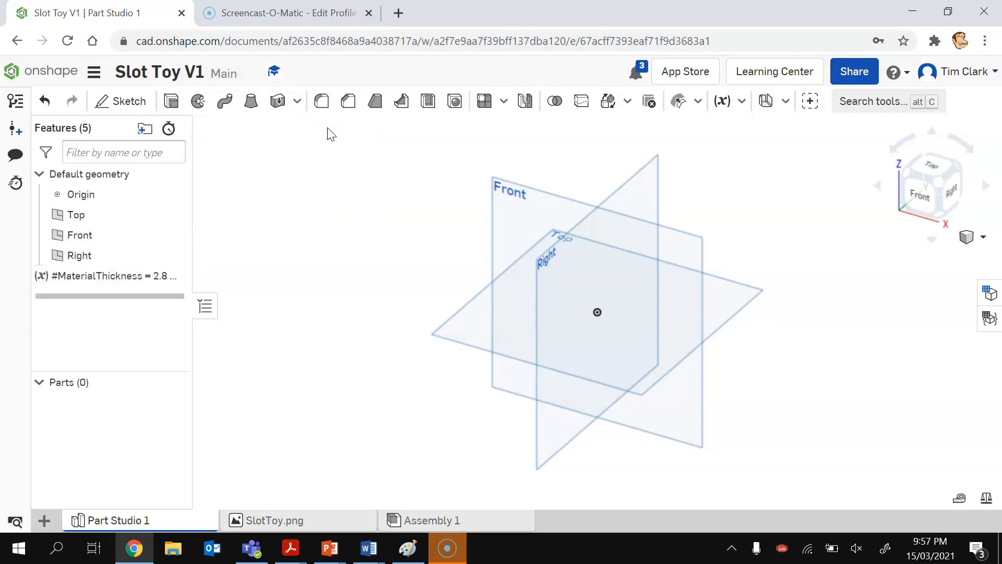
{"action": "mouse_move", "coordinate": [132, 101]}
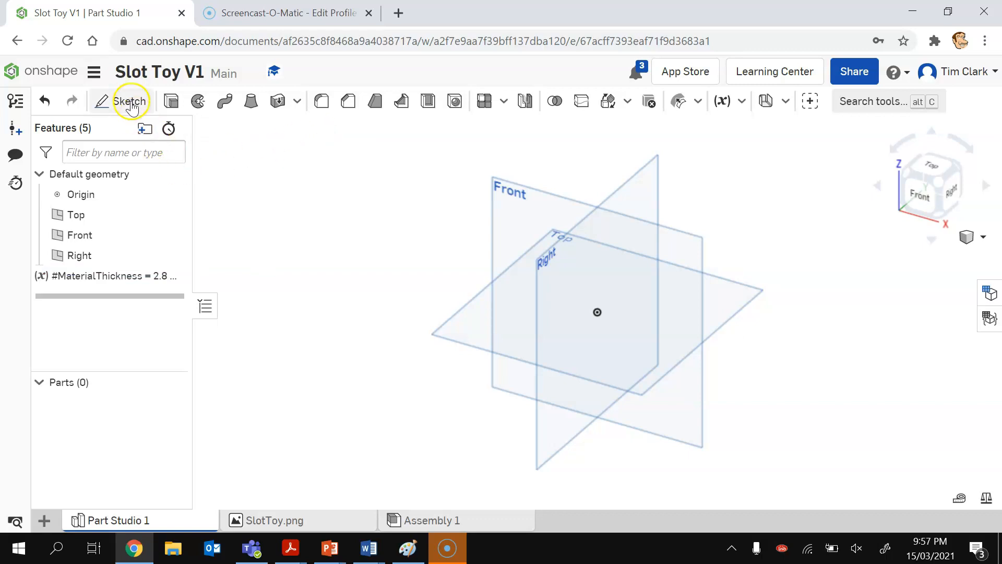
Step: Create a sketch named 'Trace Image' on the Front plane and view it head-on
{"action": "left_click", "coordinate": [131, 101]}
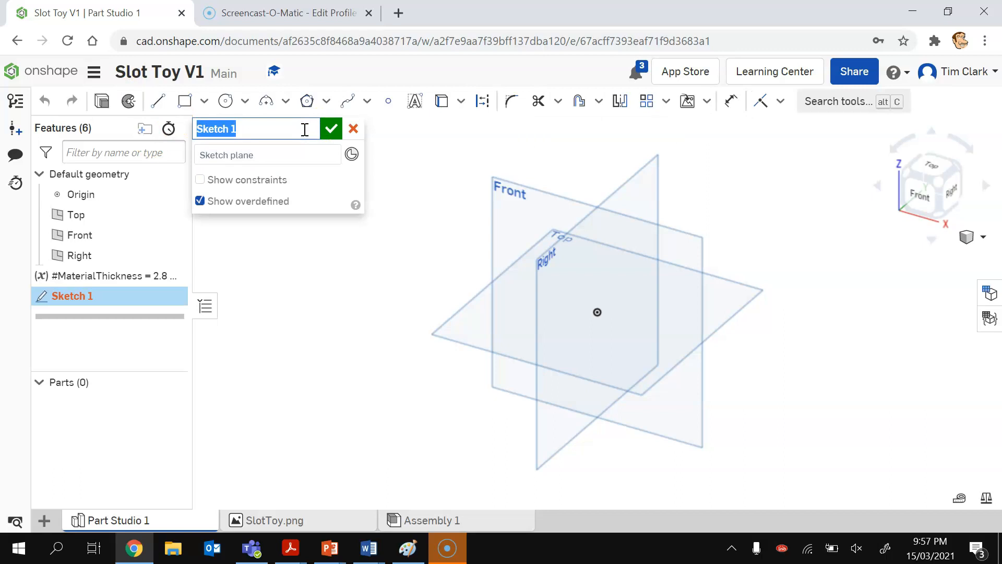
{"action": "type", "text": "T"}
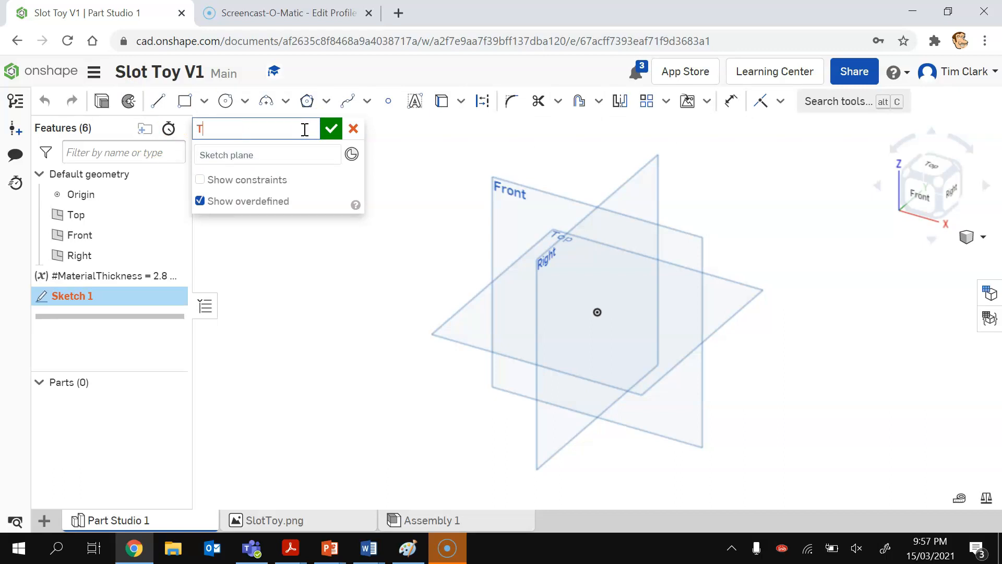
{"action": "type", "text": "race Ima"}
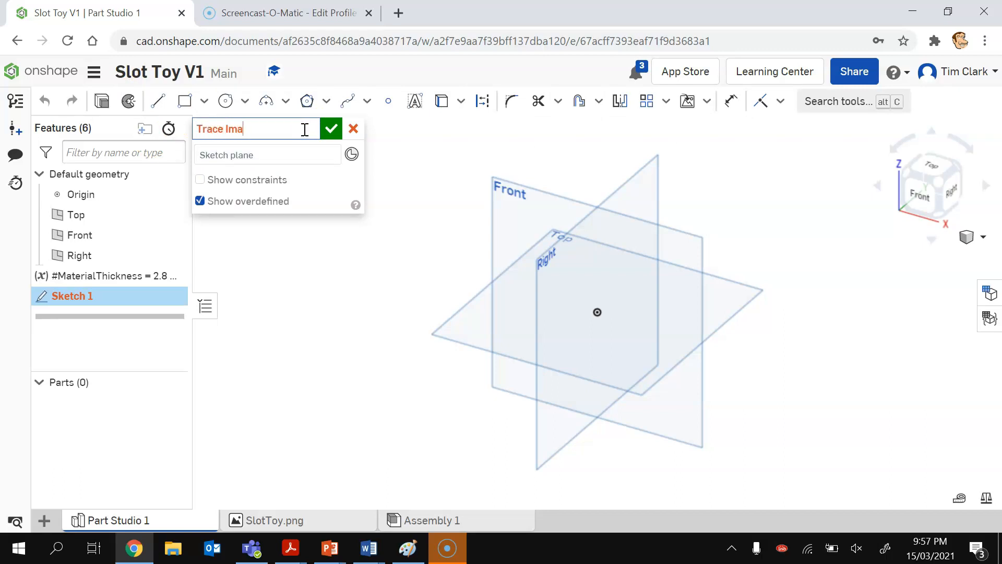
{"action": "left_click", "coordinate": [330, 128]}
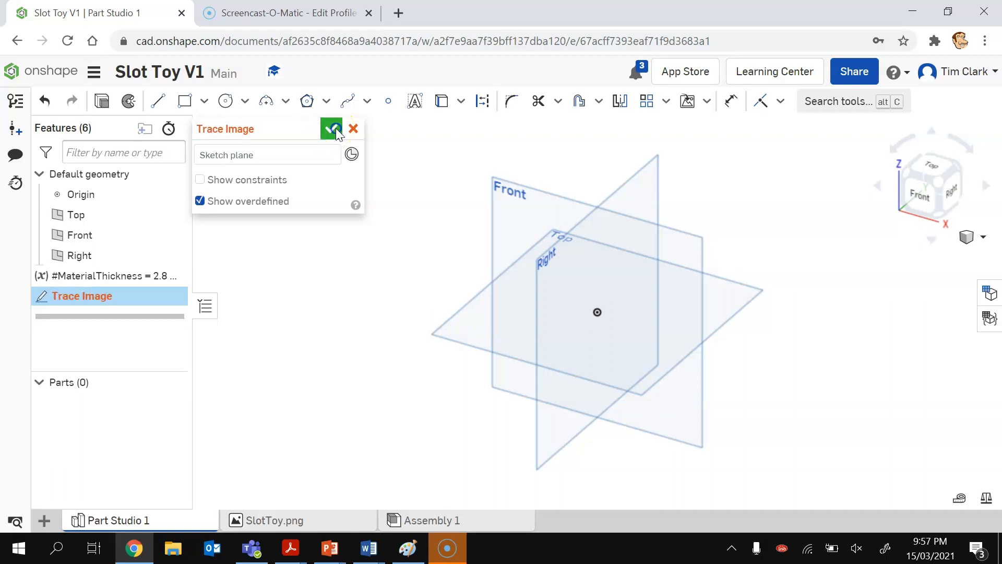
{"action": "left_click", "coordinate": [330, 129]}
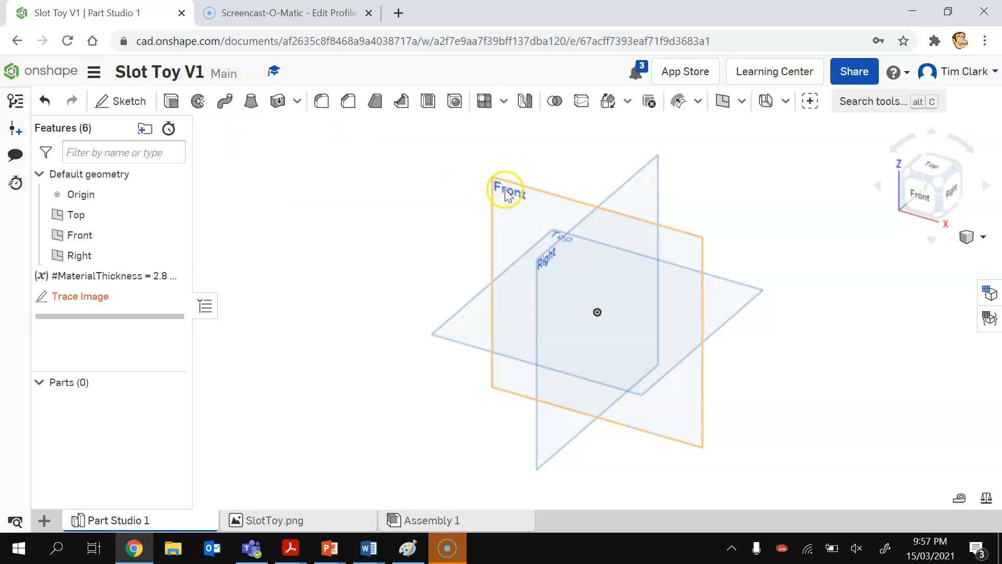
{"action": "left_click", "coordinate": [508, 190]}
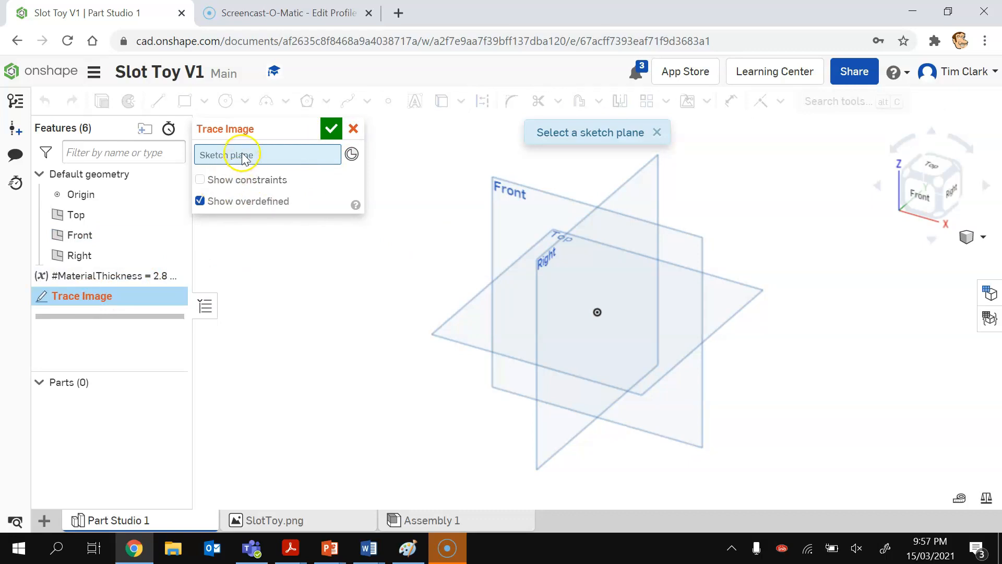
{"action": "left_click", "coordinate": [509, 193]}
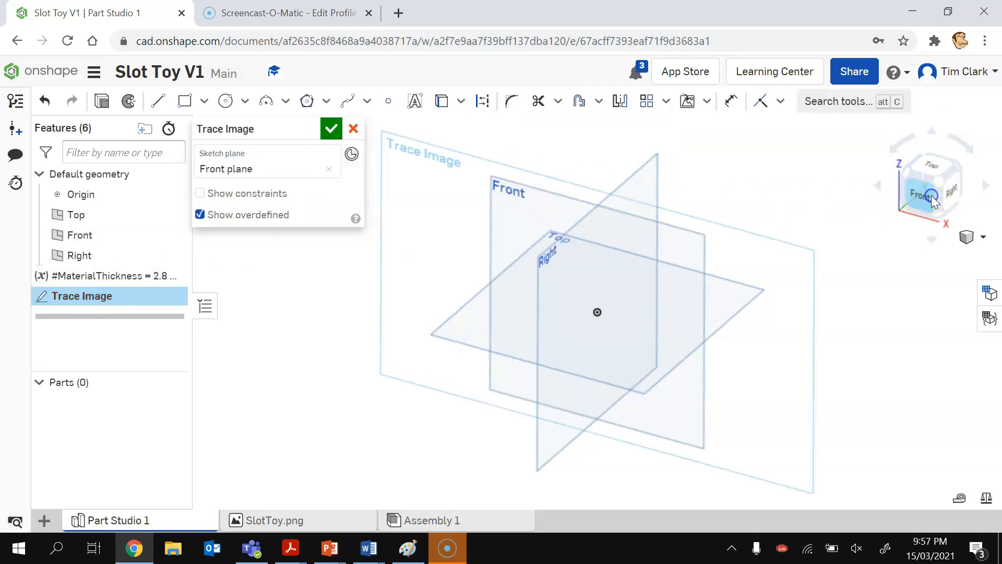
{"action": "left_click", "coordinate": [923, 192]}
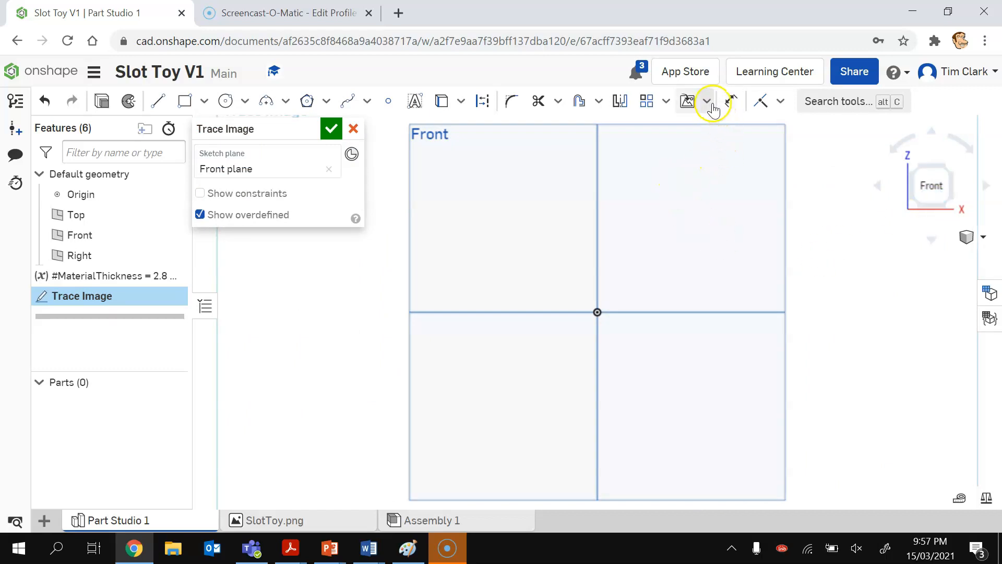
Step: Insert SlotToy.png into the sketch over the origin and accept the sketch
{"action": "left_click", "coordinate": [707, 100]}
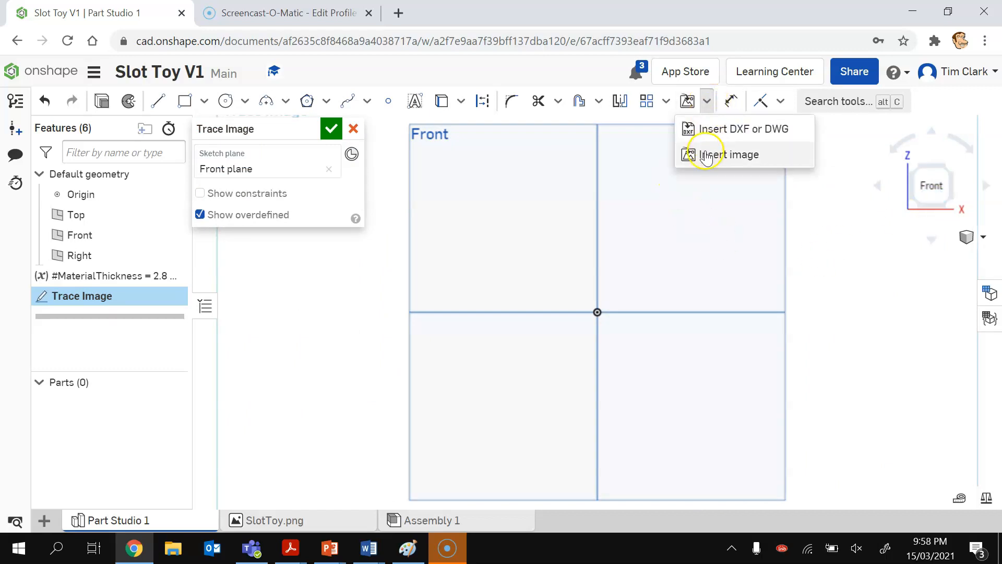
{"action": "left_click", "coordinate": [729, 154]}
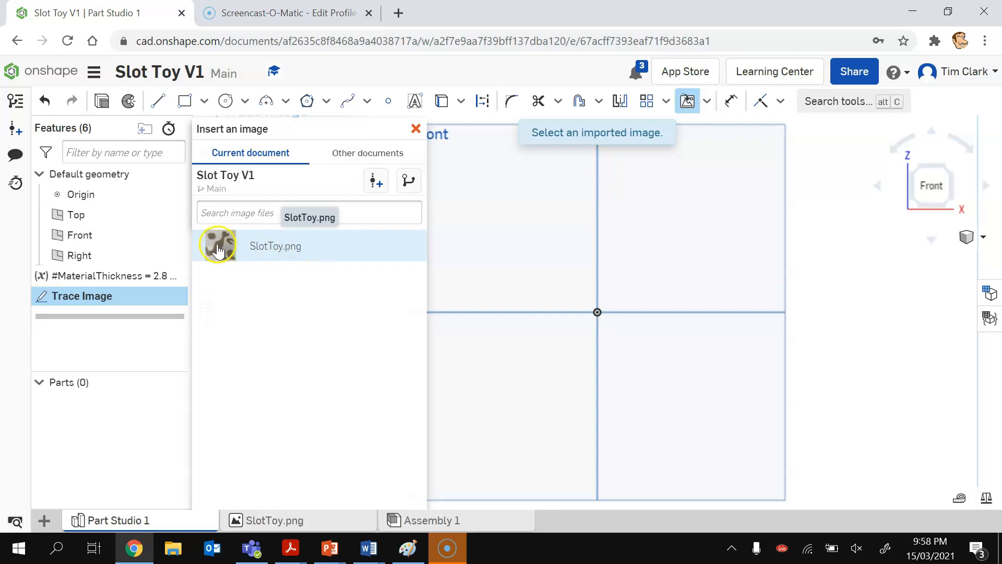
{"action": "left_click", "coordinate": [219, 246]}
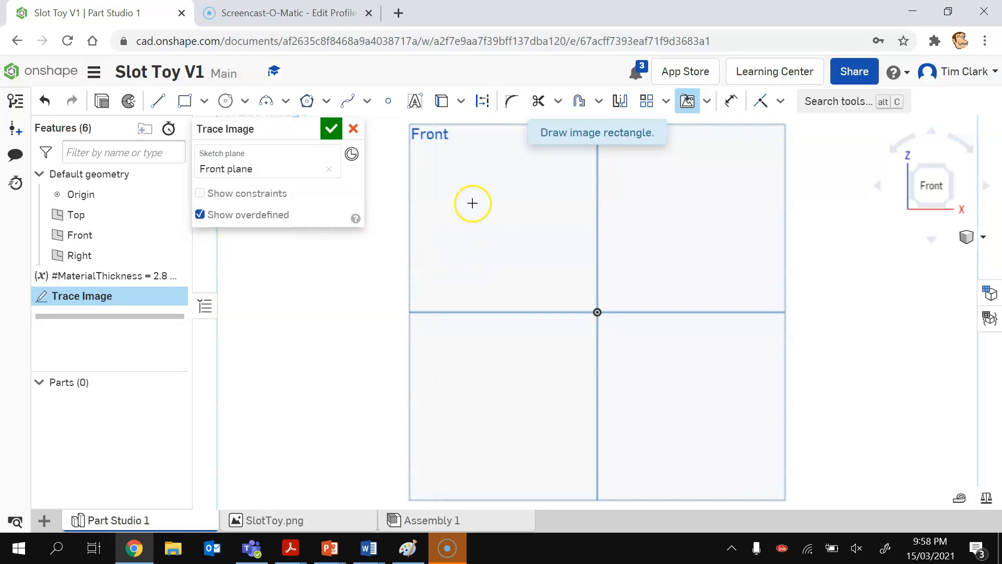
{"action": "left_click_drag", "start_coordinate": [472, 203], "coordinate": [743, 476]}
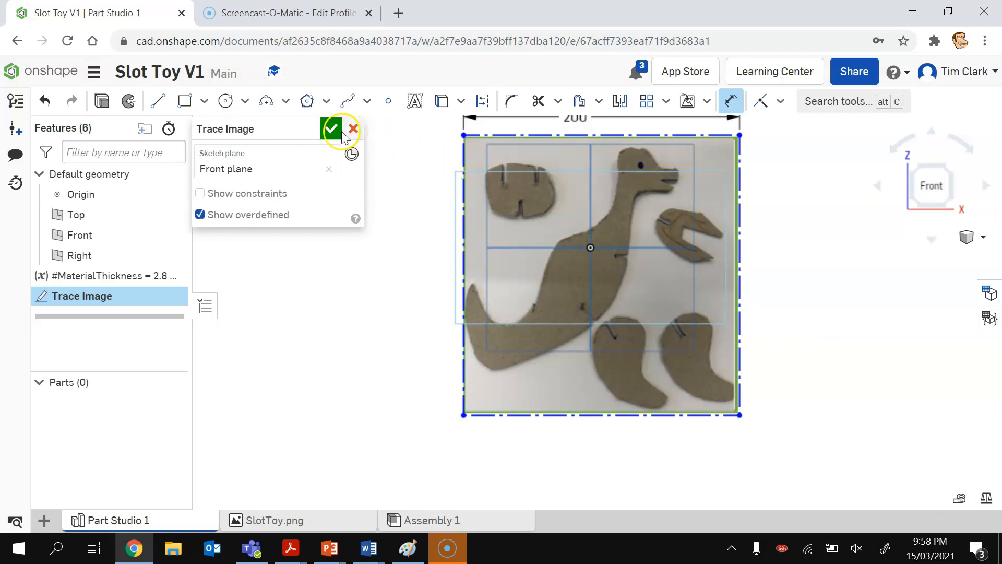
{"action": "left_click", "coordinate": [332, 129]}
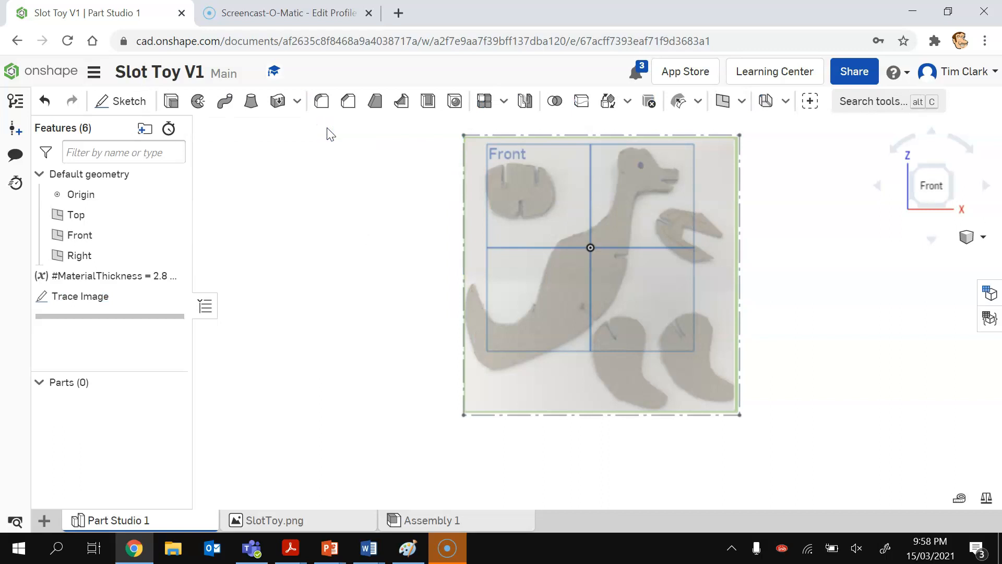